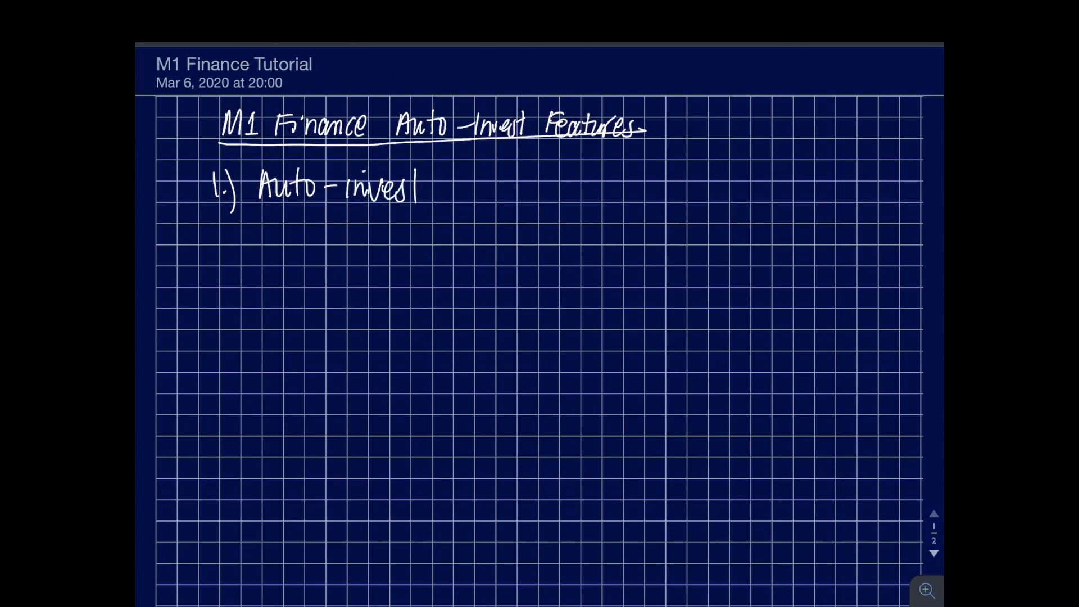
type("ON")
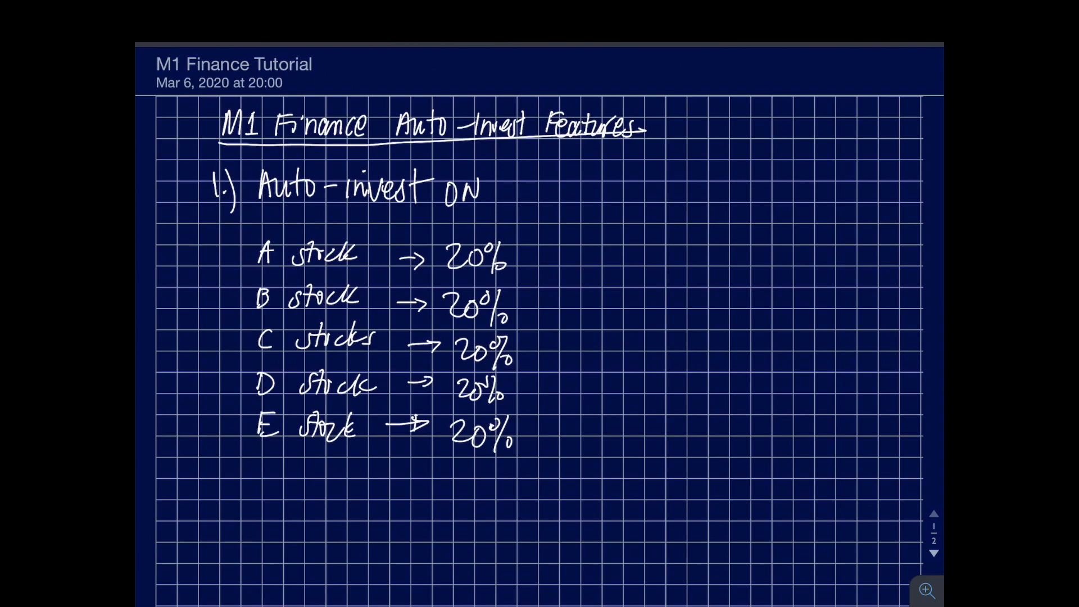
scroll("down", 3)
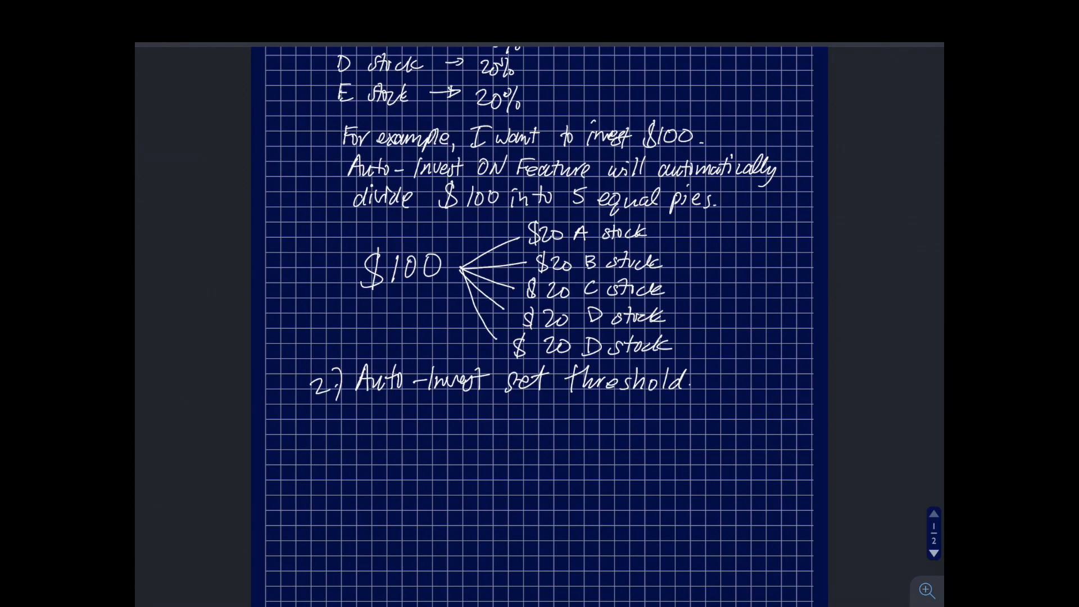
scroll("down", 3)
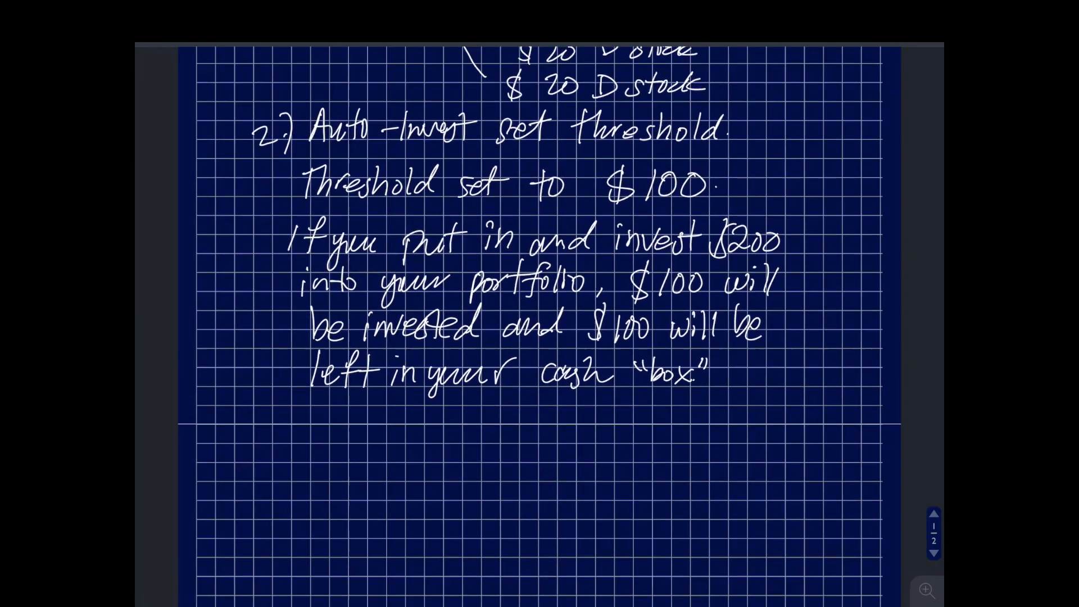
scroll("up", 3)
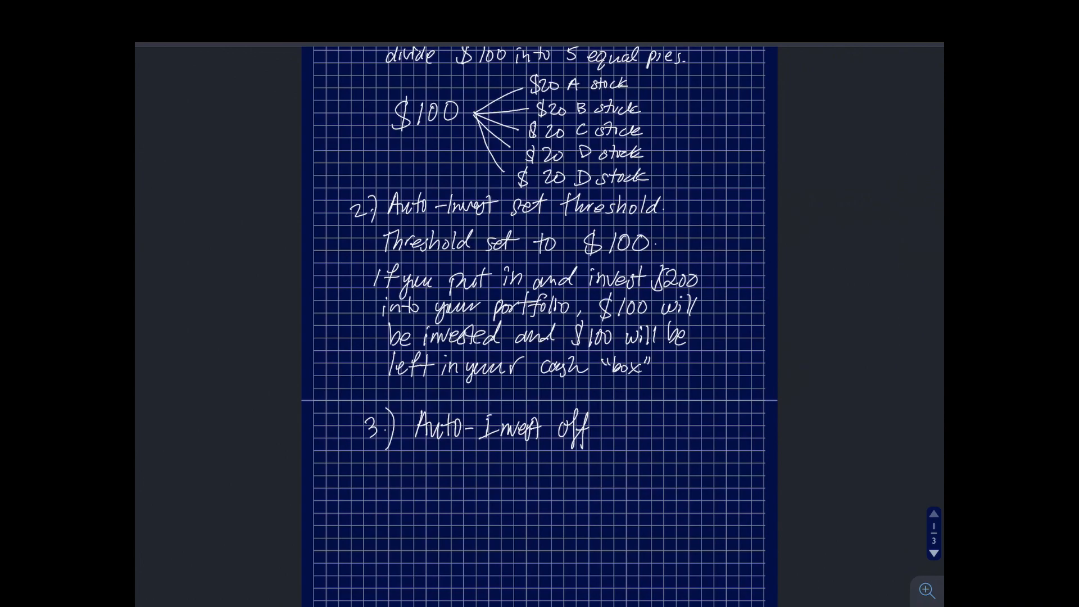
scroll("down", 3)
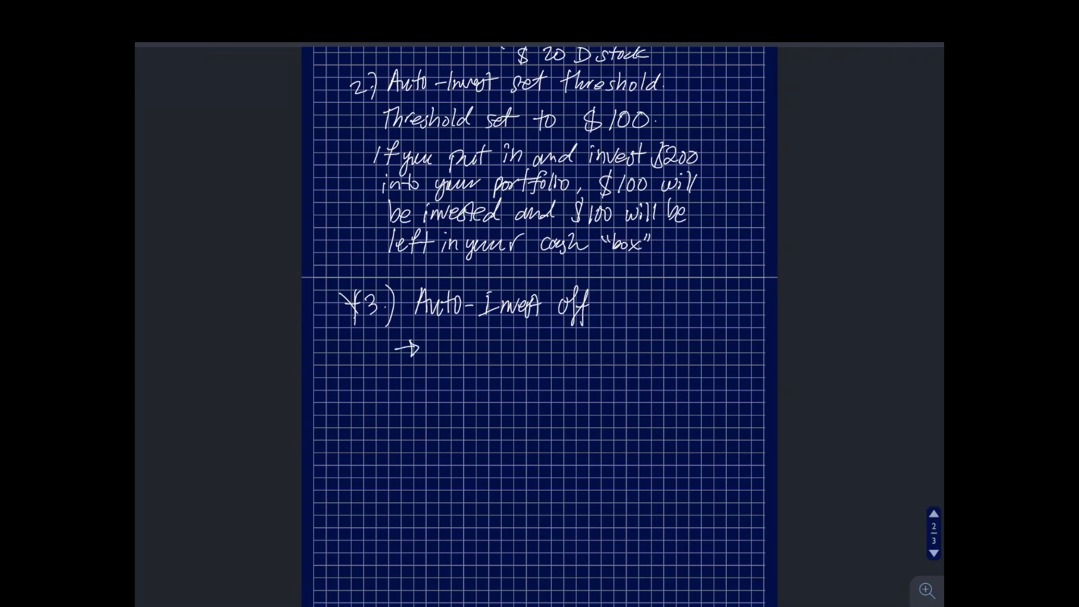
type("Full Manual")
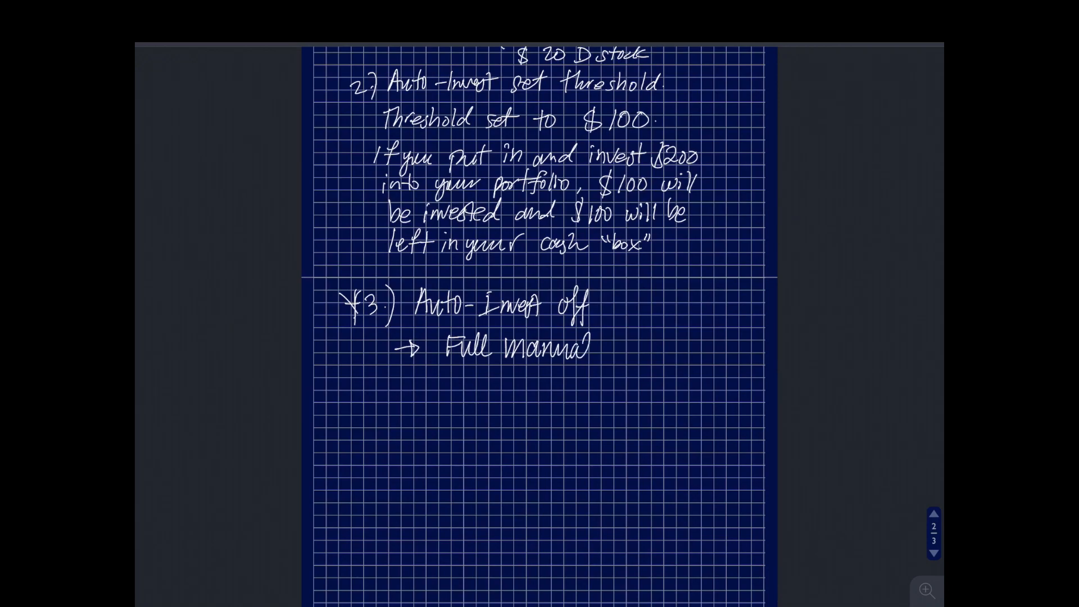
type("control of")
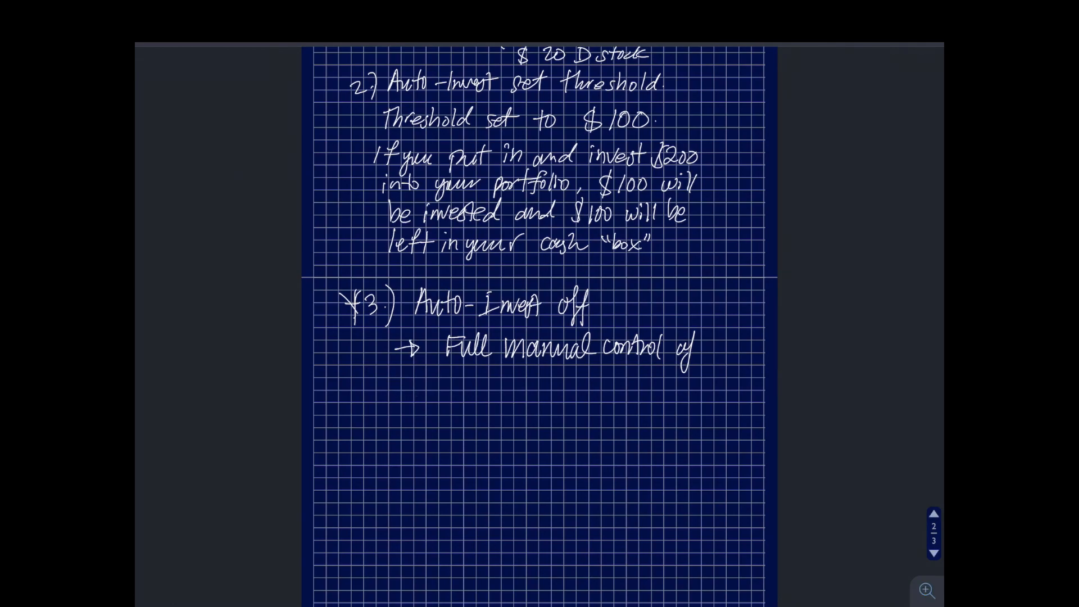
type("your")
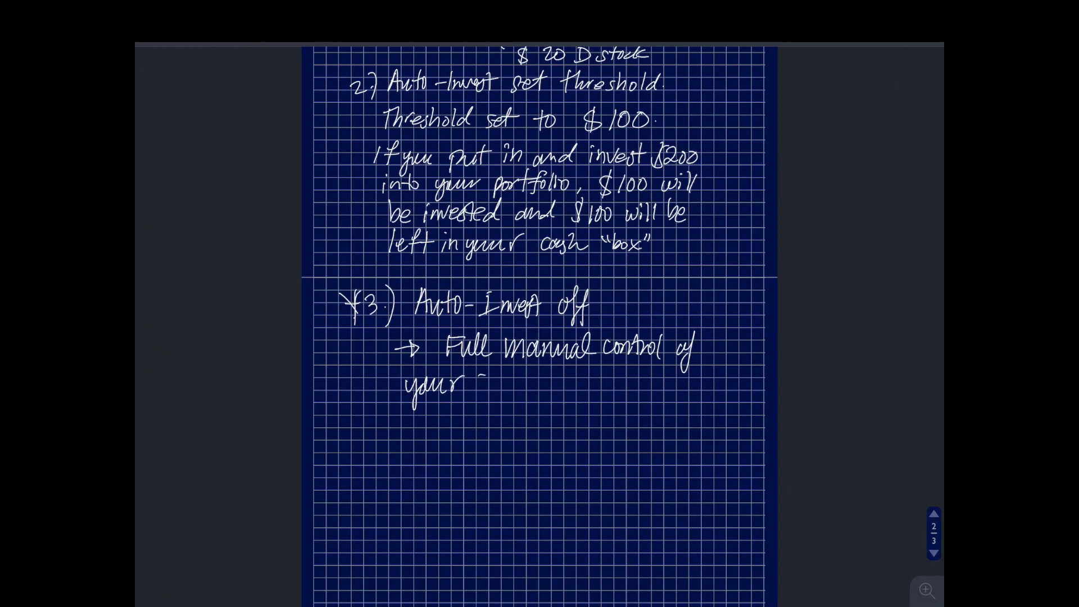
type("cash and how you")
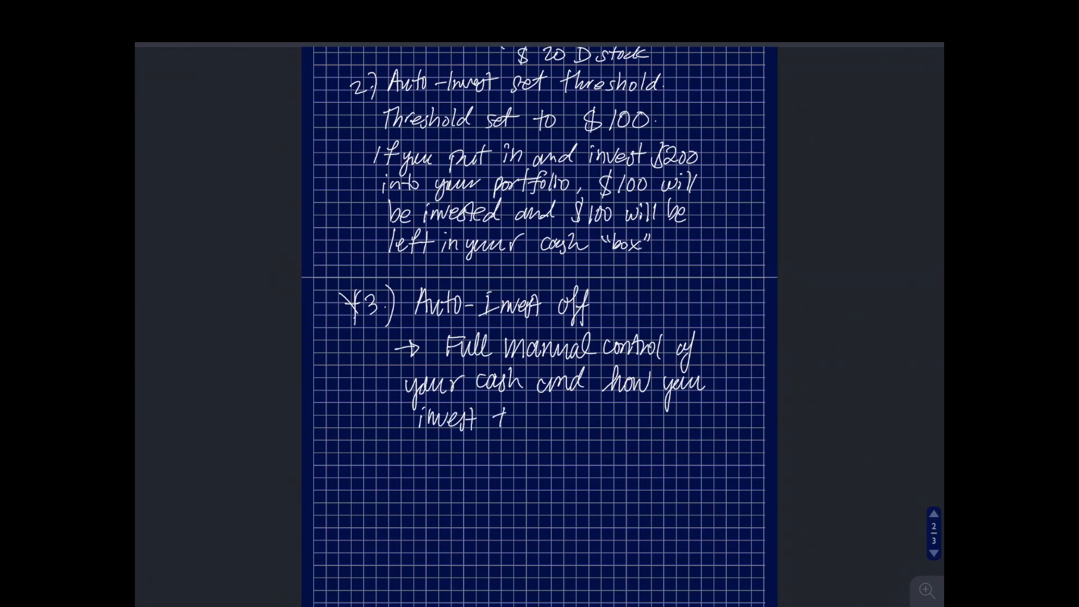
type("those")
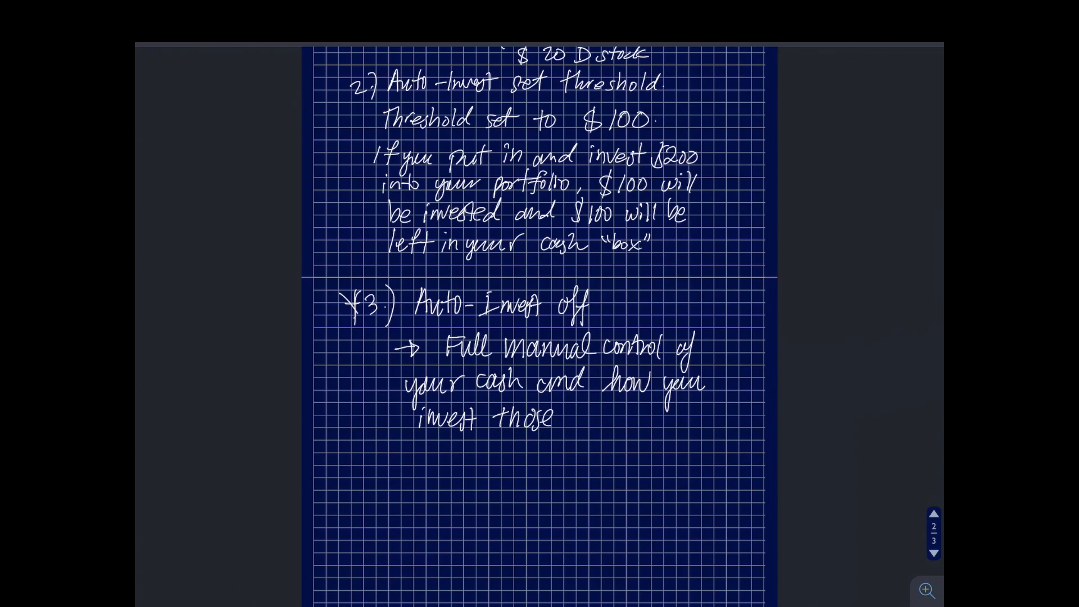
type("cash.")
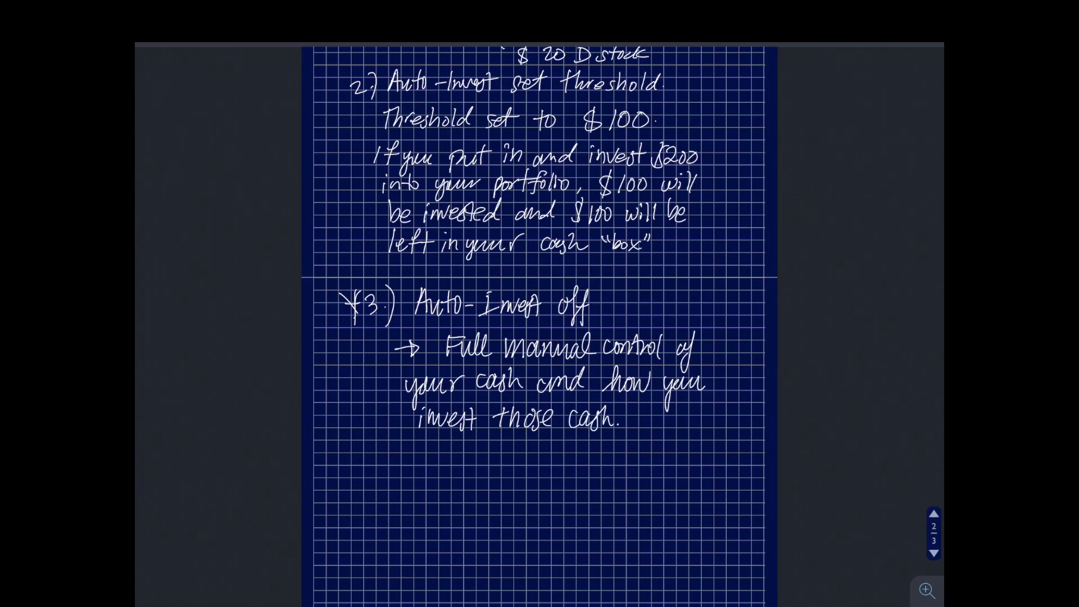
scroll("up", 3)
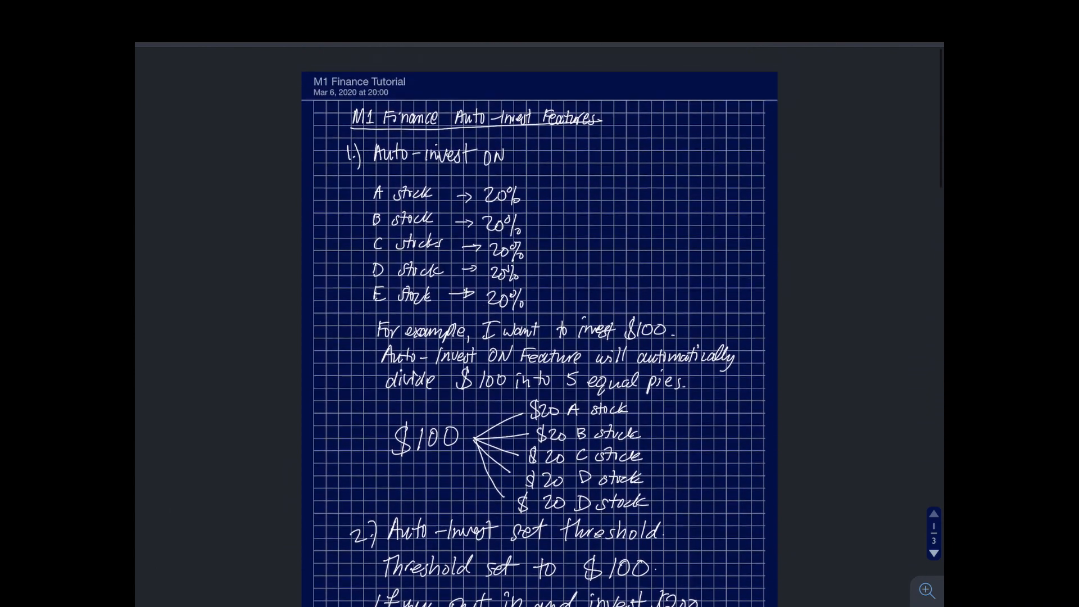
scroll("down", 3)
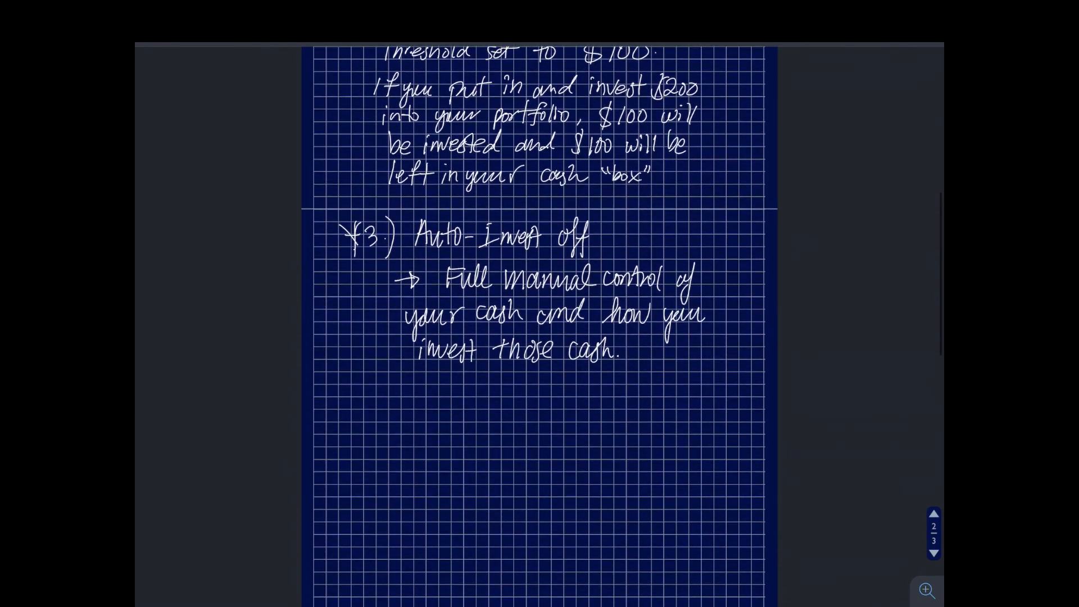